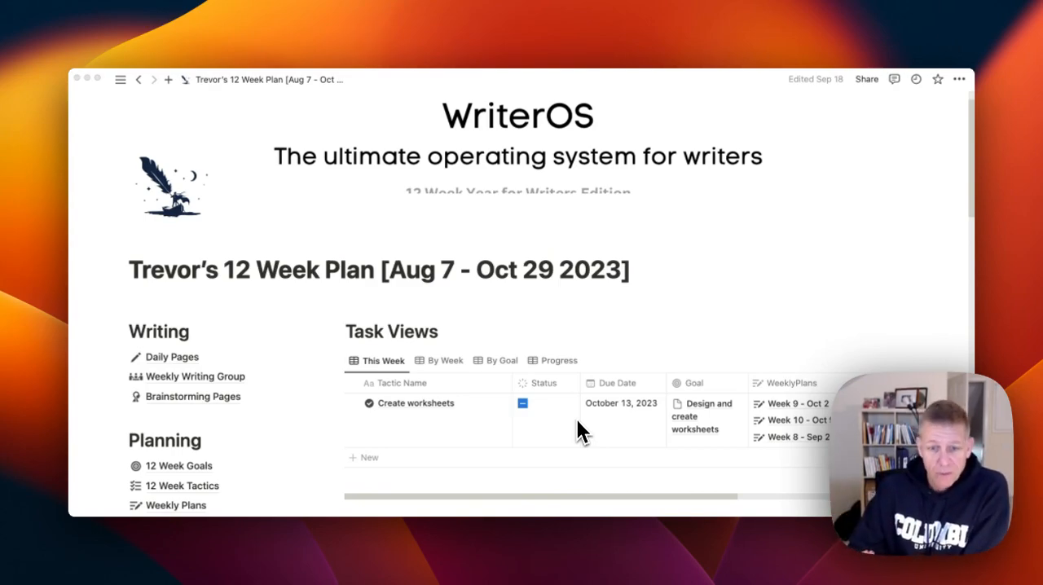
mouse_move(577, 432)
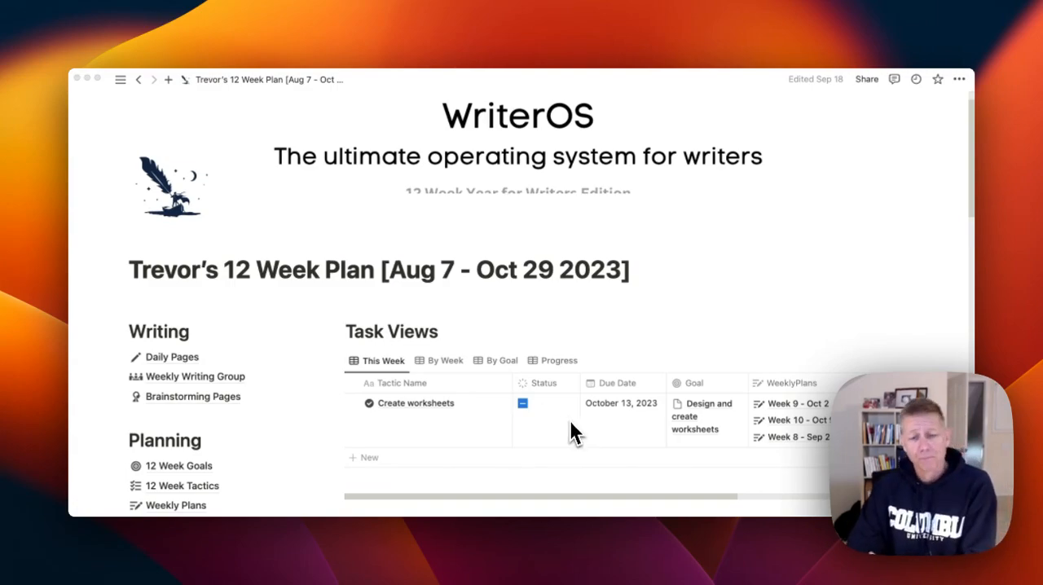
Scroll to the Weekly Plans table: weeks 1–7 at 100%, weeks 8–12 at 0%
scroll("down", 3)
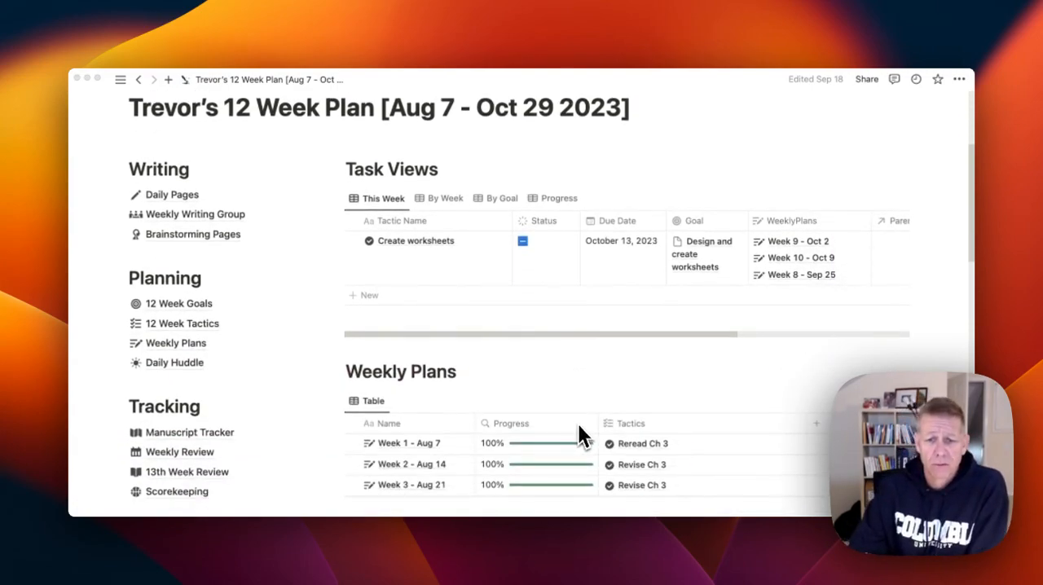
scroll("down", 3)
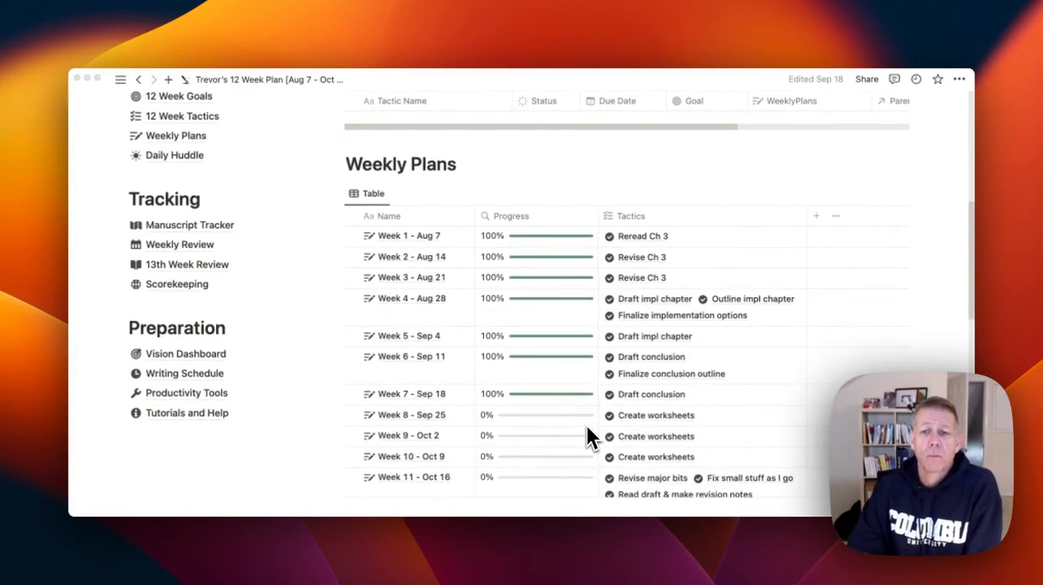
scroll("down", 3)
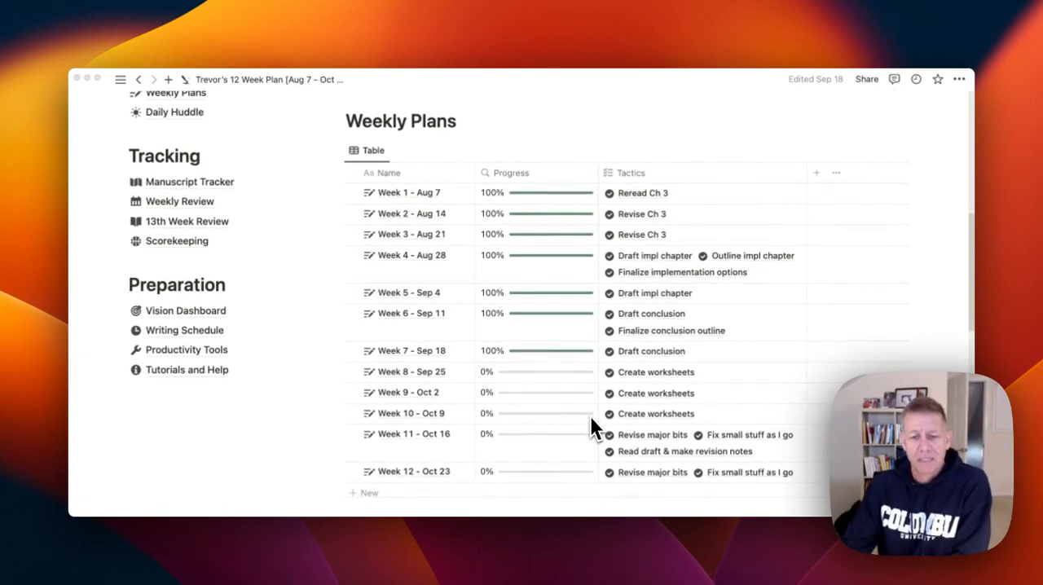
scroll("down", 3)
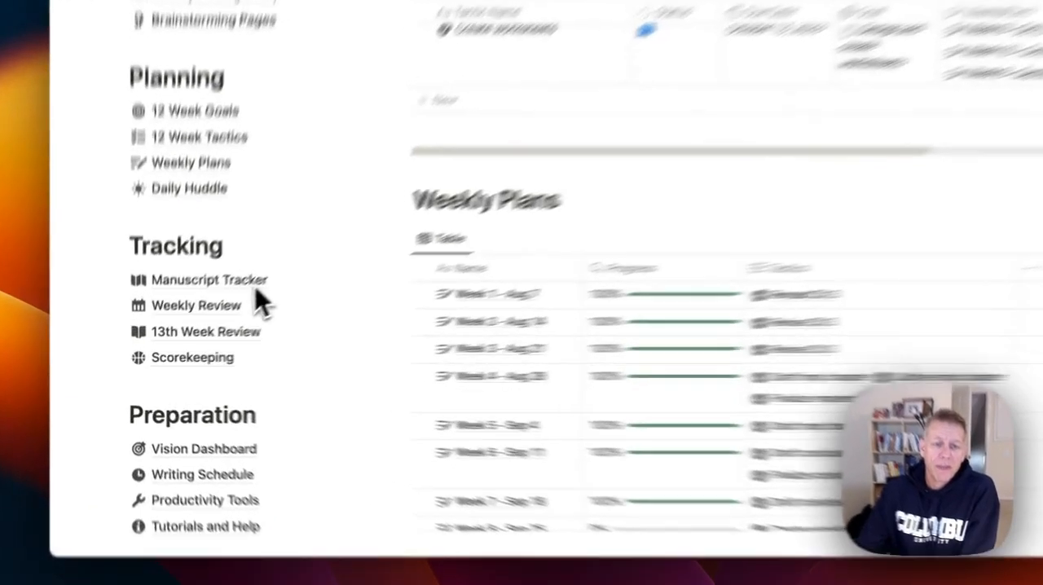
Open the Manuscript Tracker, then the Weekly Writing Routine Workbook manuscript
left_click(208, 279)
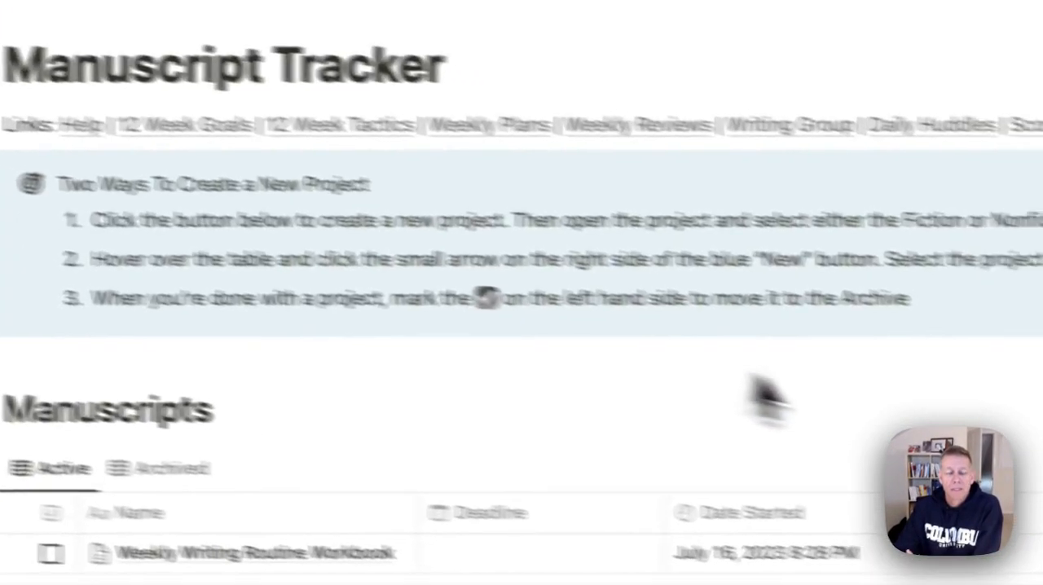
scroll("down", 3)
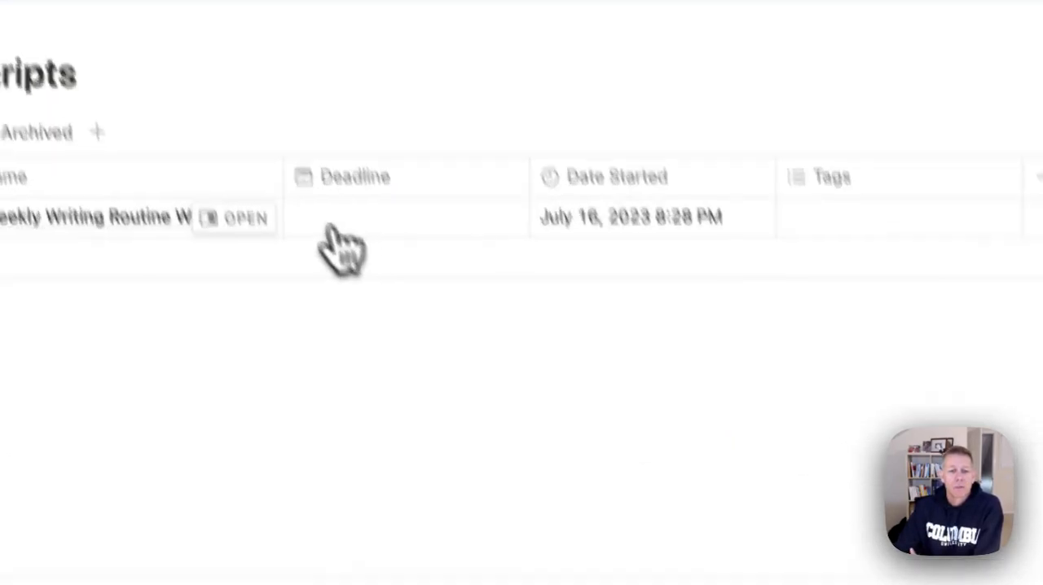
left_click(244, 218)
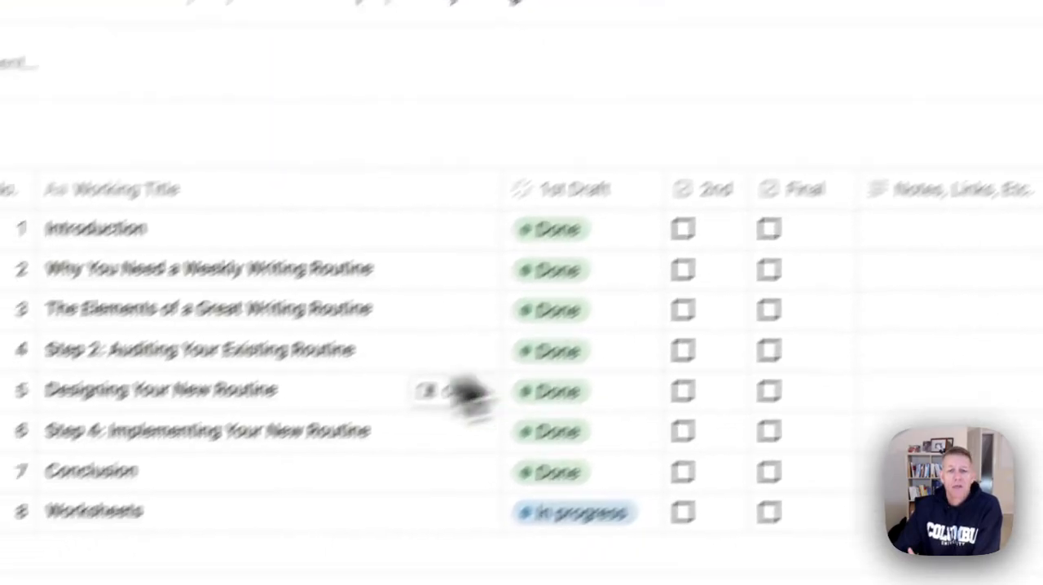
Expand a chapter and, further down, the Conclusion chapter to reveal their first-draft sections
left_click(236, 148)
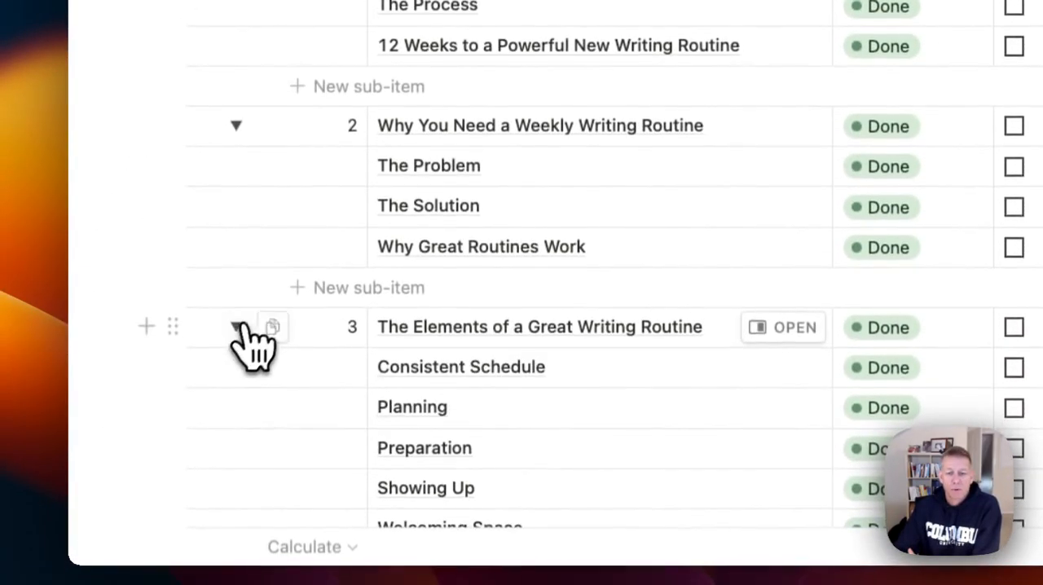
scroll("down", 3)
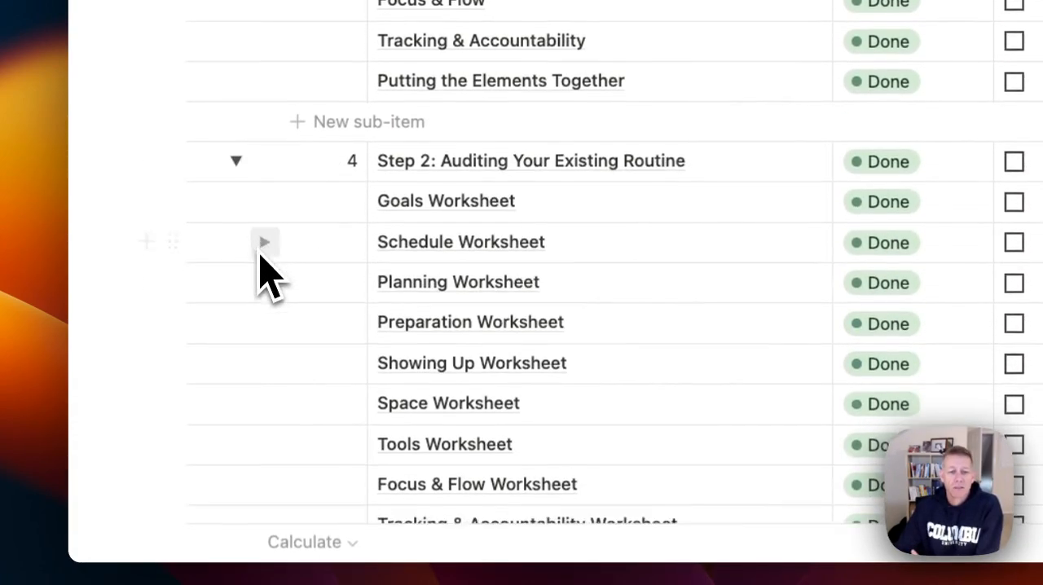
scroll("down", 3)
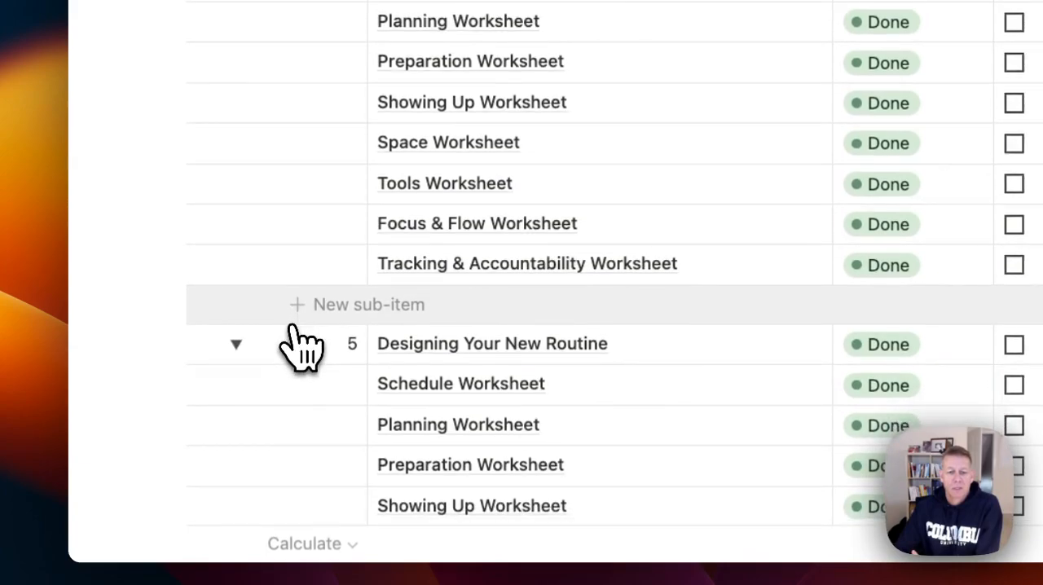
scroll("down", 3)
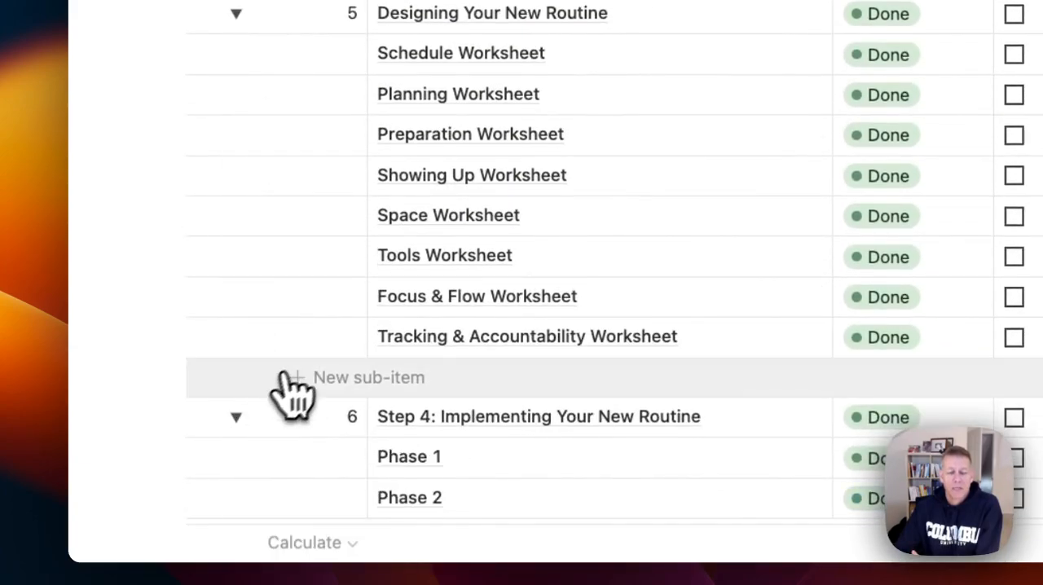
scroll("down", 3)
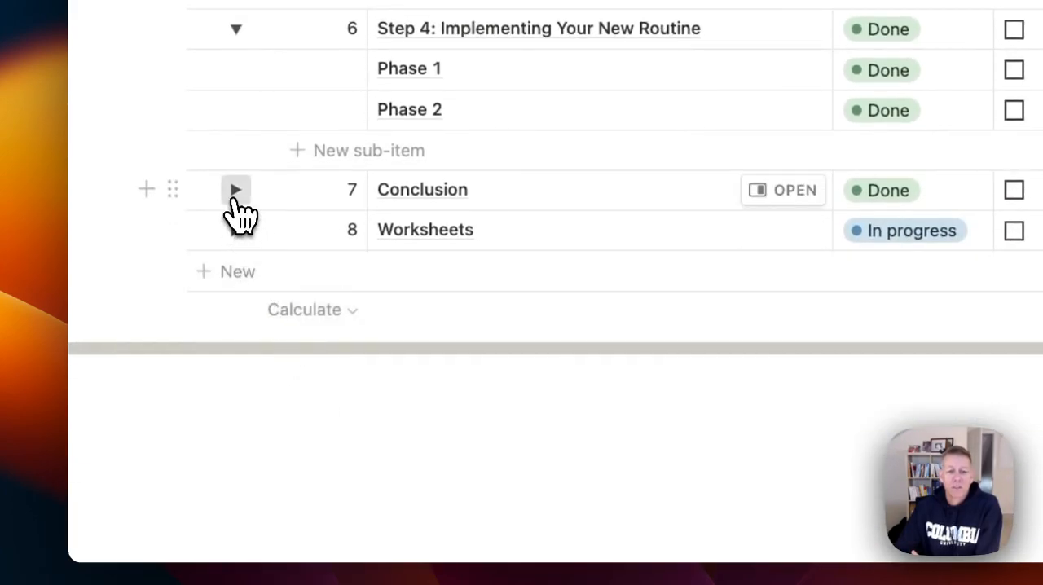
left_click(235, 189)
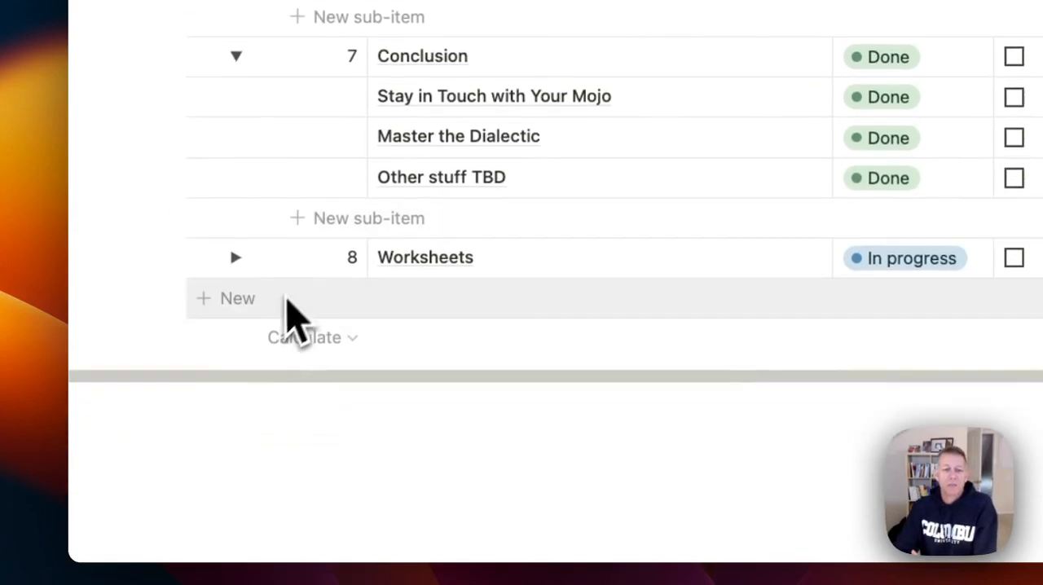
left_click(236, 257)
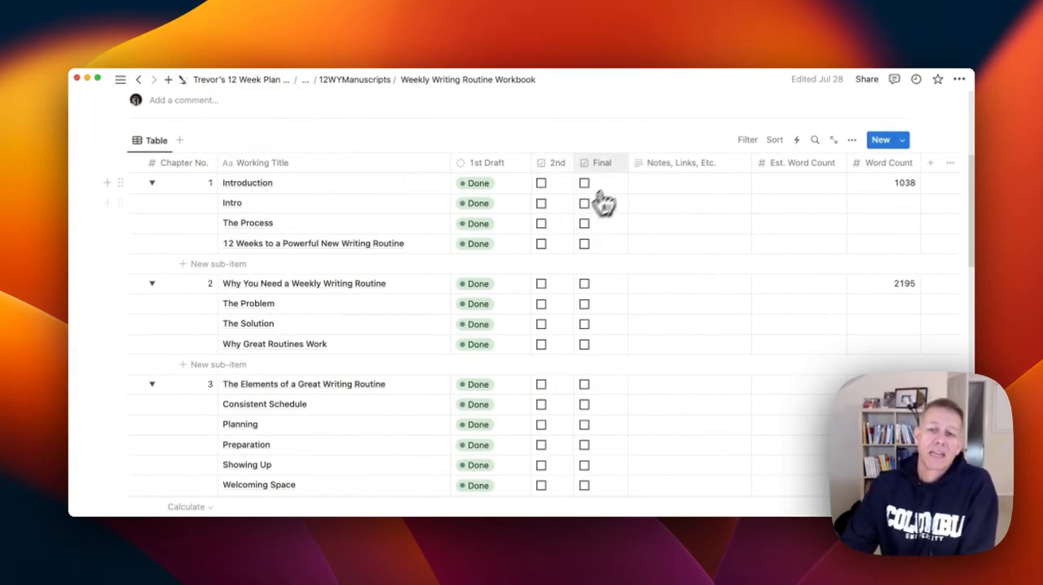
mouse_move(412, 232)
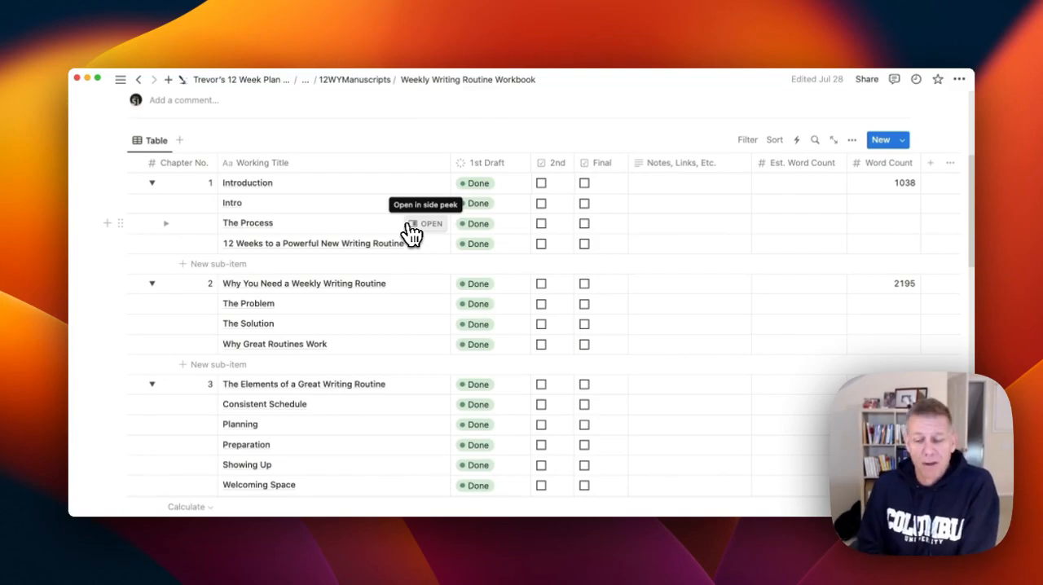
mouse_move(277, 143)
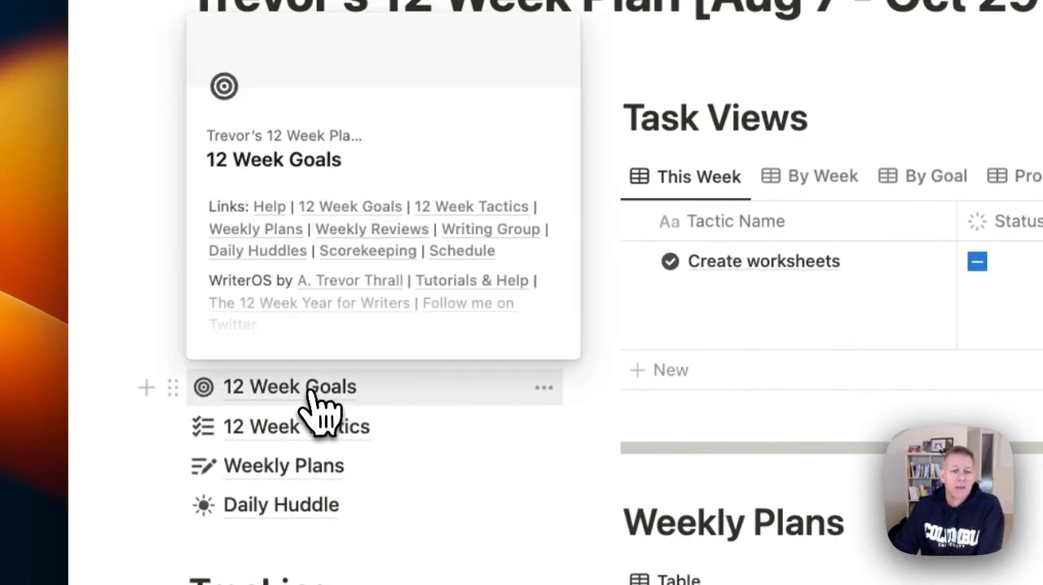
Open the 12 Week Goals page from the dashboard's left column
left_click(289, 386)
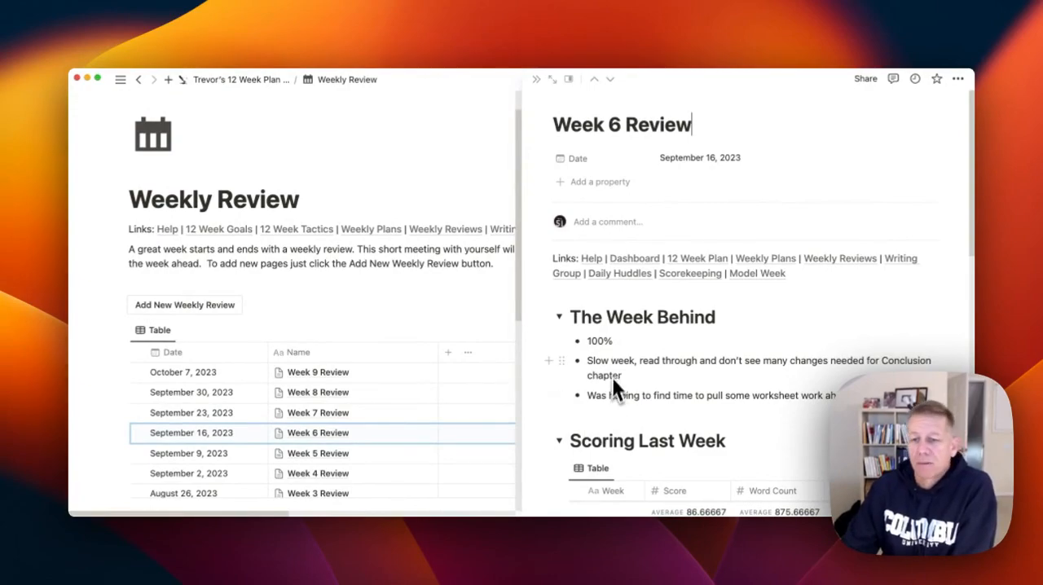
mouse_move(623, 379)
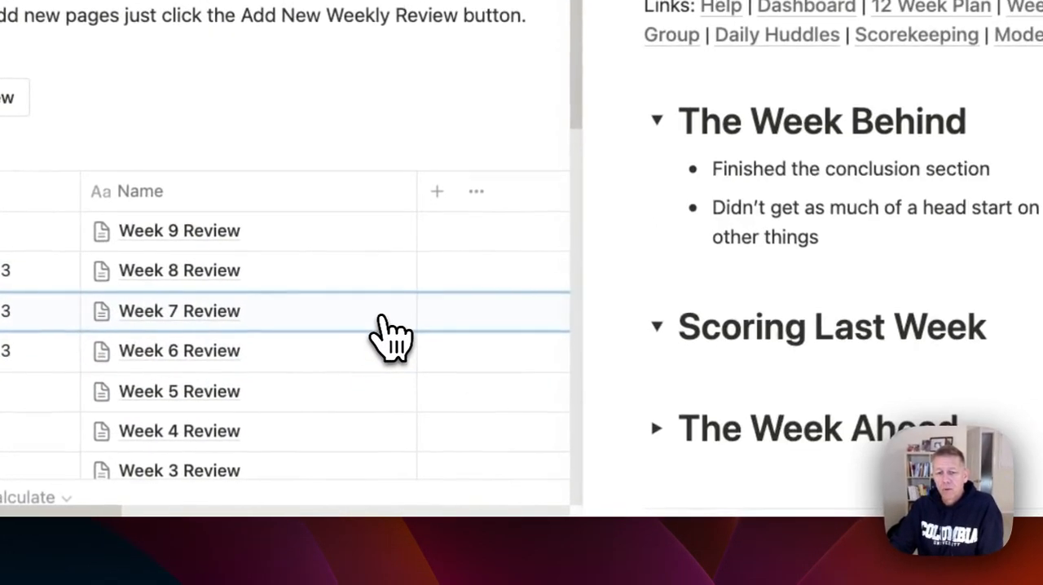
Show the Week 8 Review, reporting zero writing, in the side peek panel
left_click(655, 327)
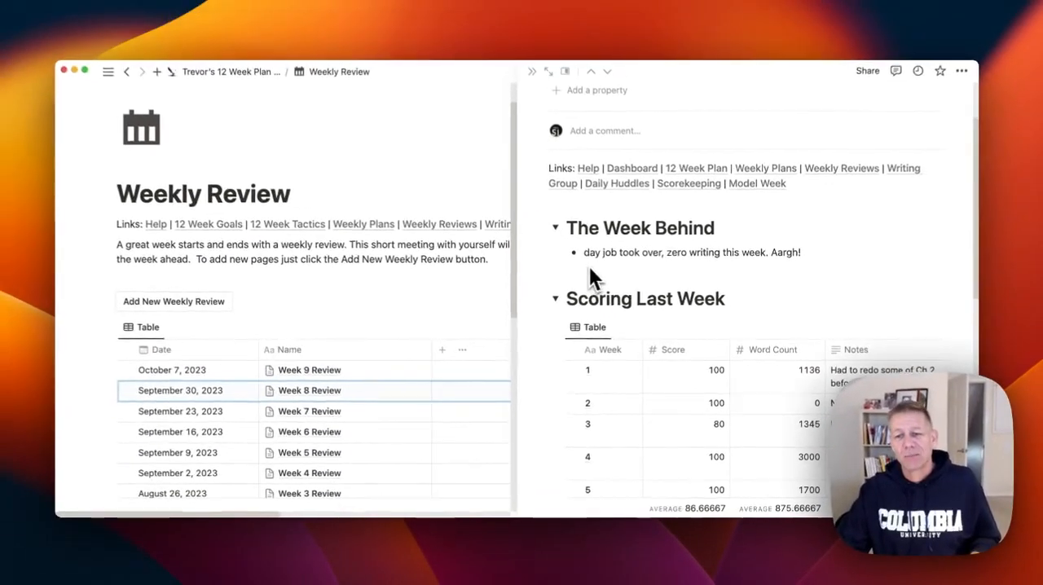
Scroll the Week 8 Review to its scoring table for weeks 1–9
scroll("down", 3)
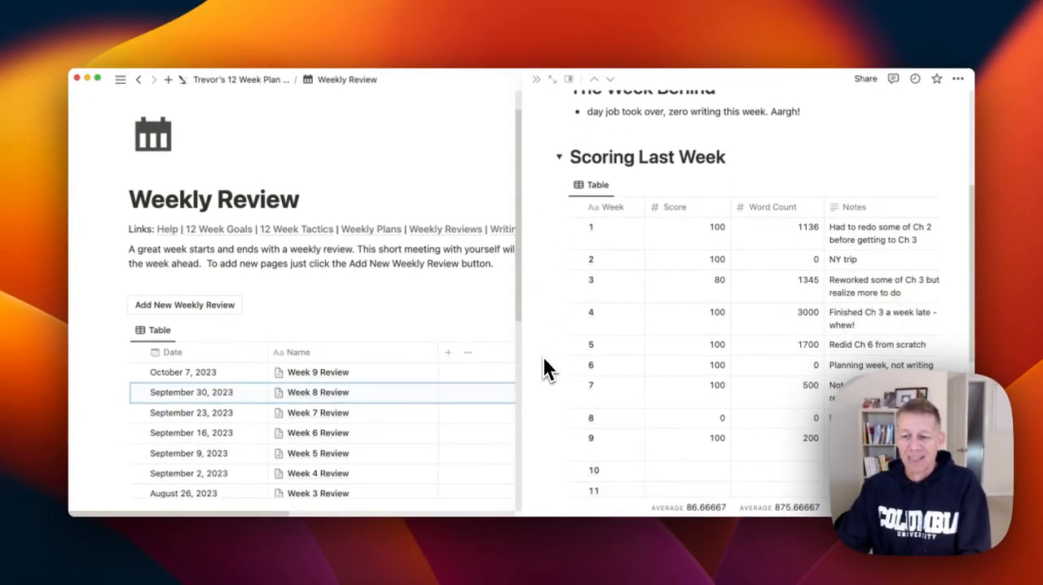